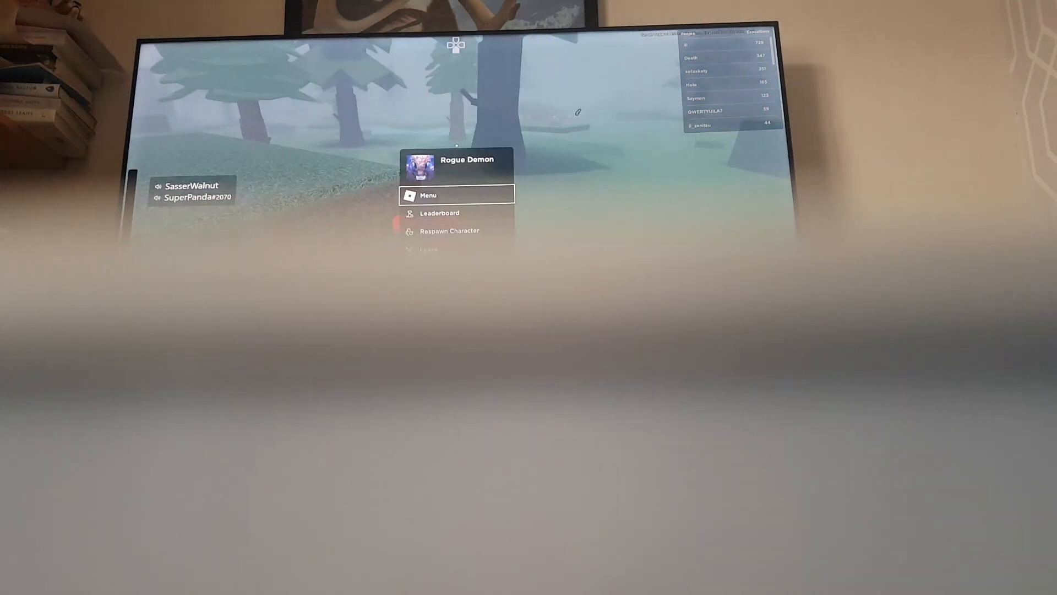
Leave the current experience and confirm, returning to the home Friends list
left_click(429, 248)
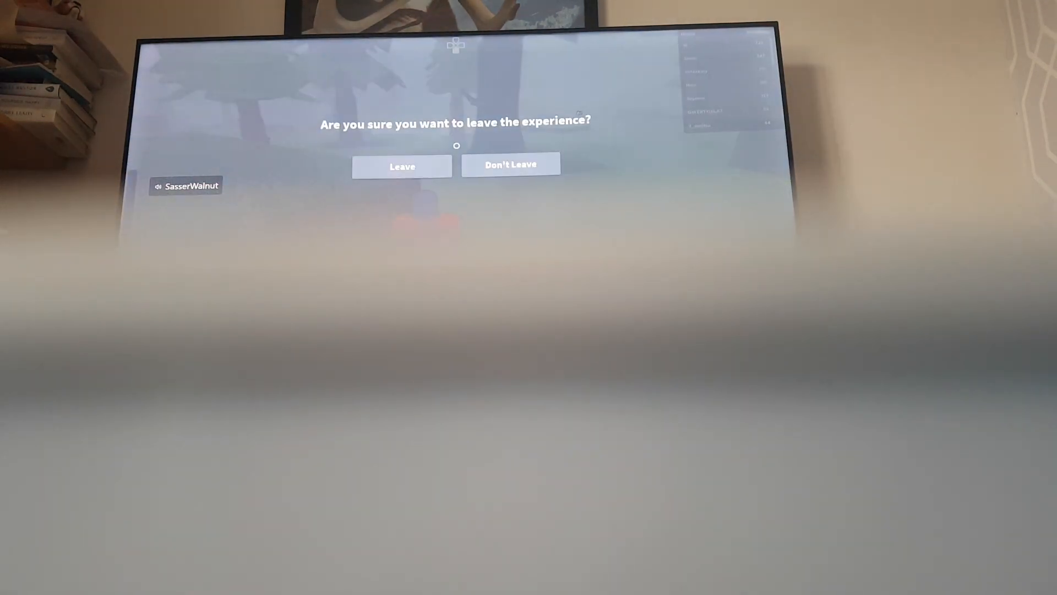
left_click(401, 166)
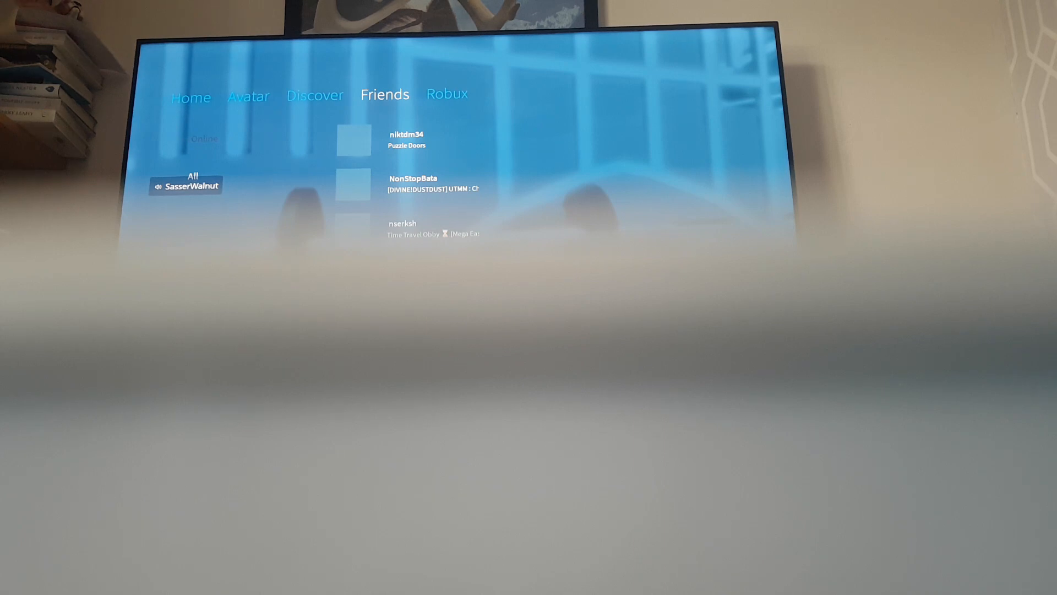